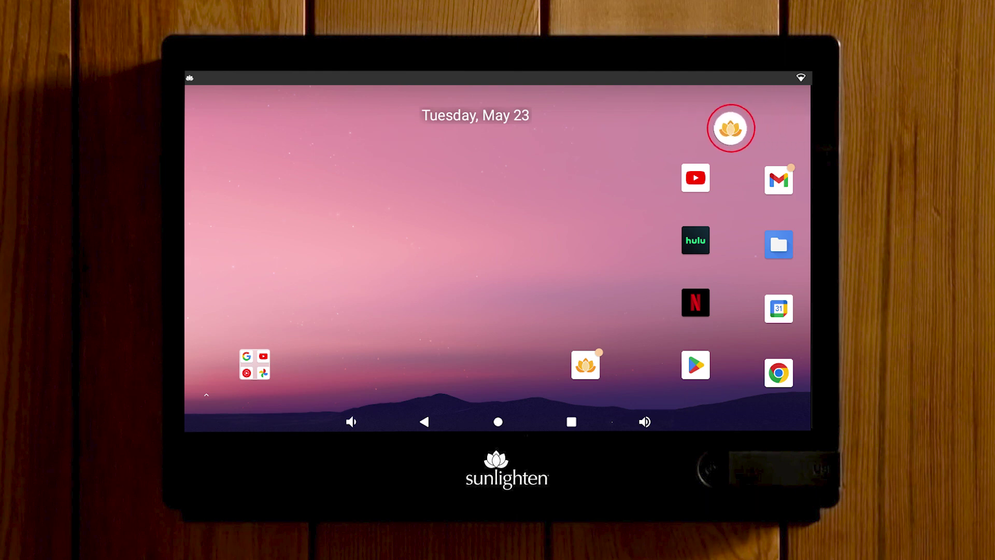
# - Open the app drawer from the home screen and launch Google Play Store
pyautogui.moveTo(730, 128); pyautogui.dragTo(204, 150)
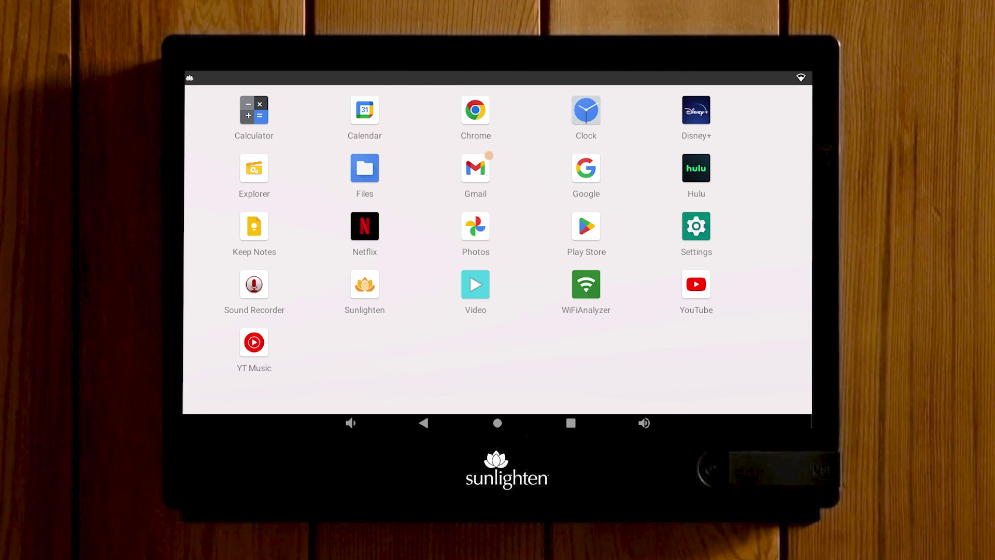
pyautogui.click(696, 226)
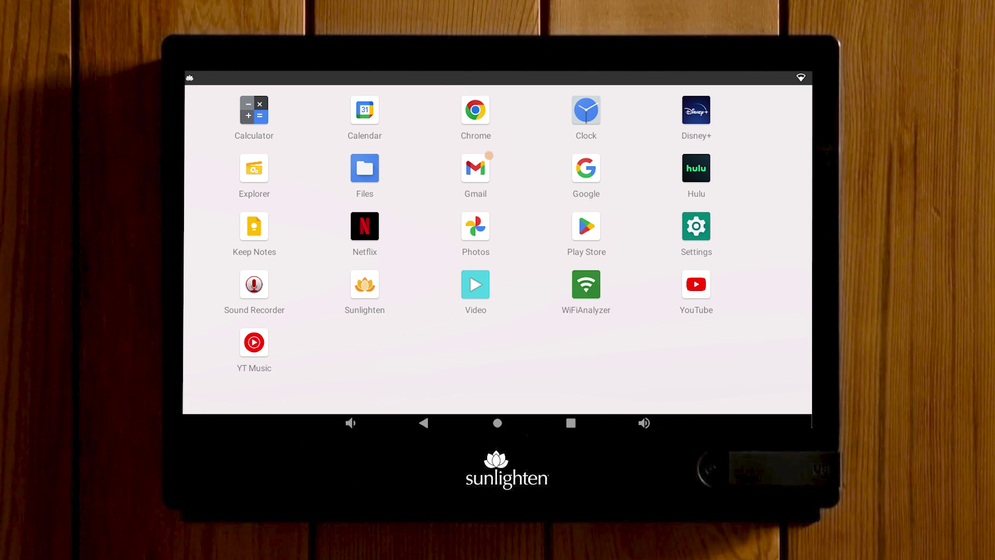
pyautogui.click(586, 226)
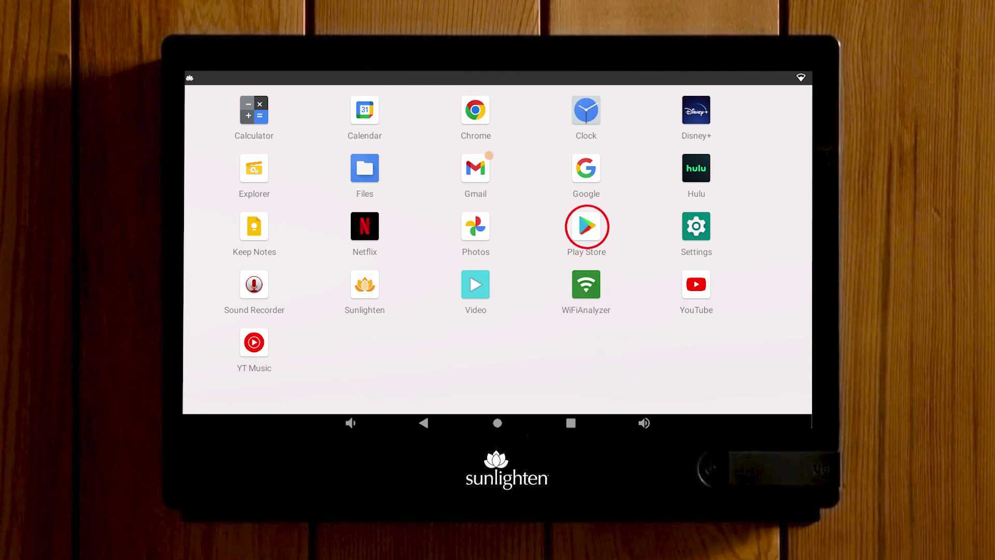
pyautogui.click(586, 227)
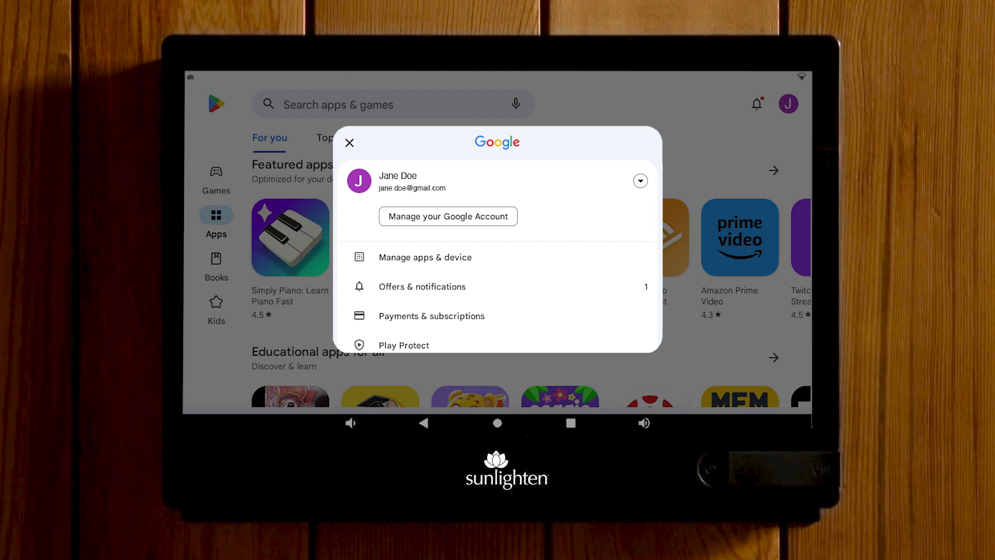
# - Open Manage apps & device's Manage list of 23 apps and check YouTube (162 MB)
pyautogui.click(424, 257)
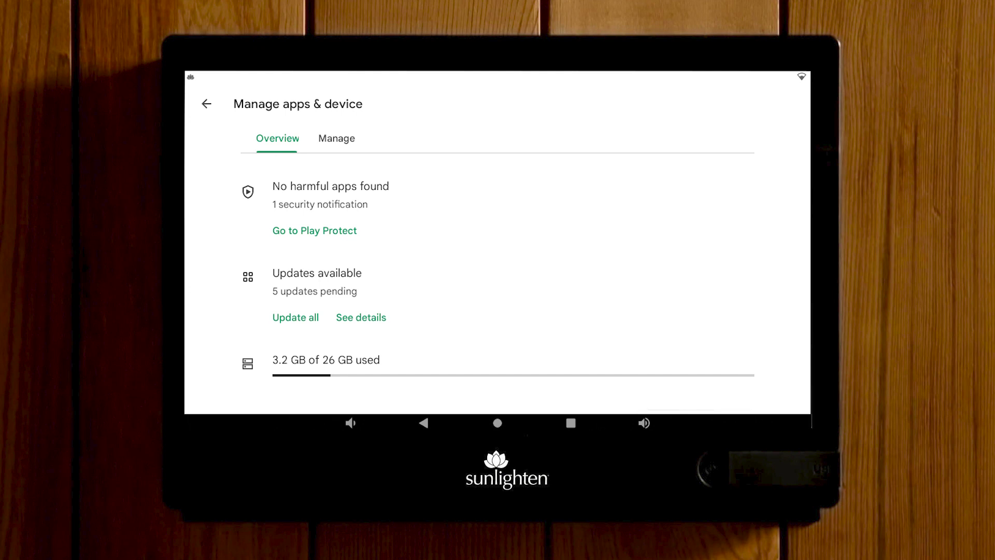
pyautogui.click(336, 138)
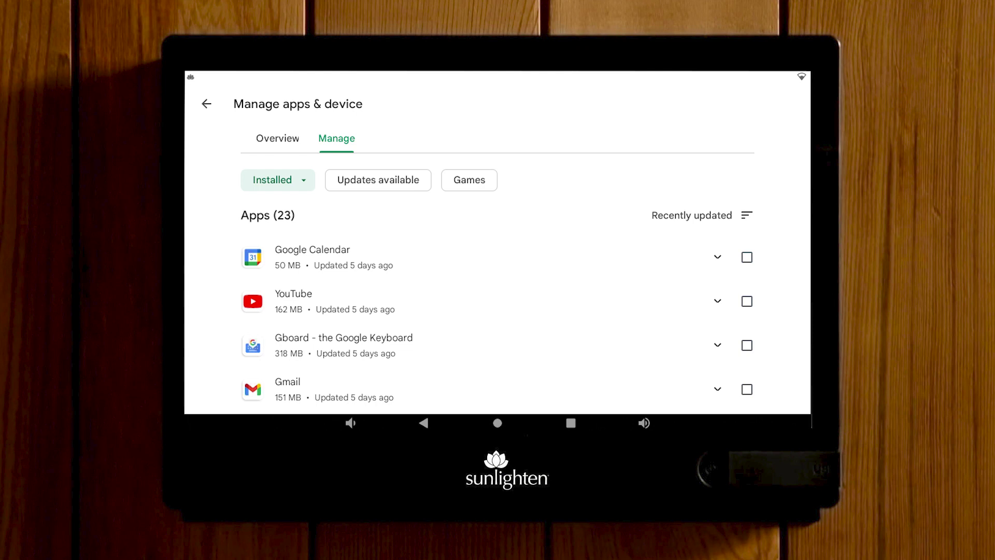
pyautogui.click(746, 301)
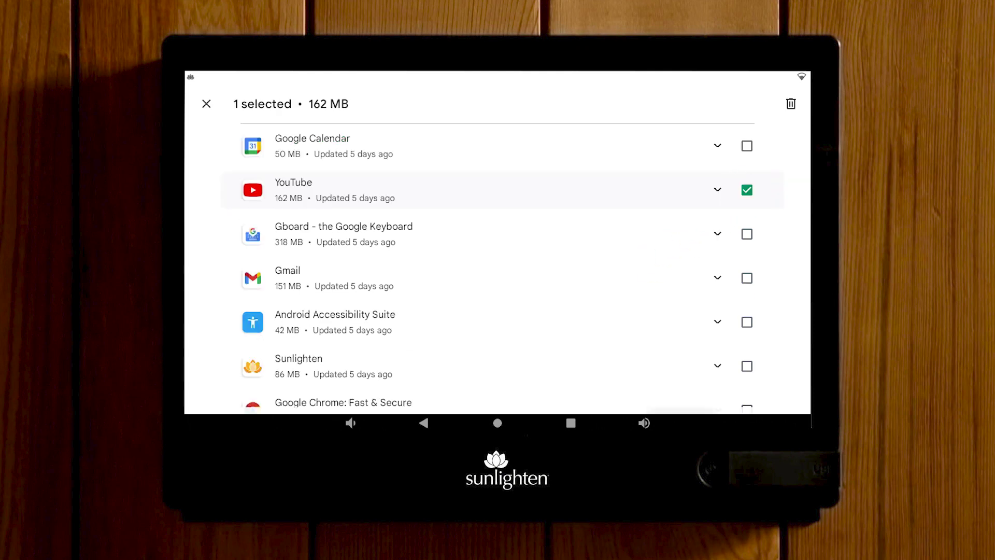